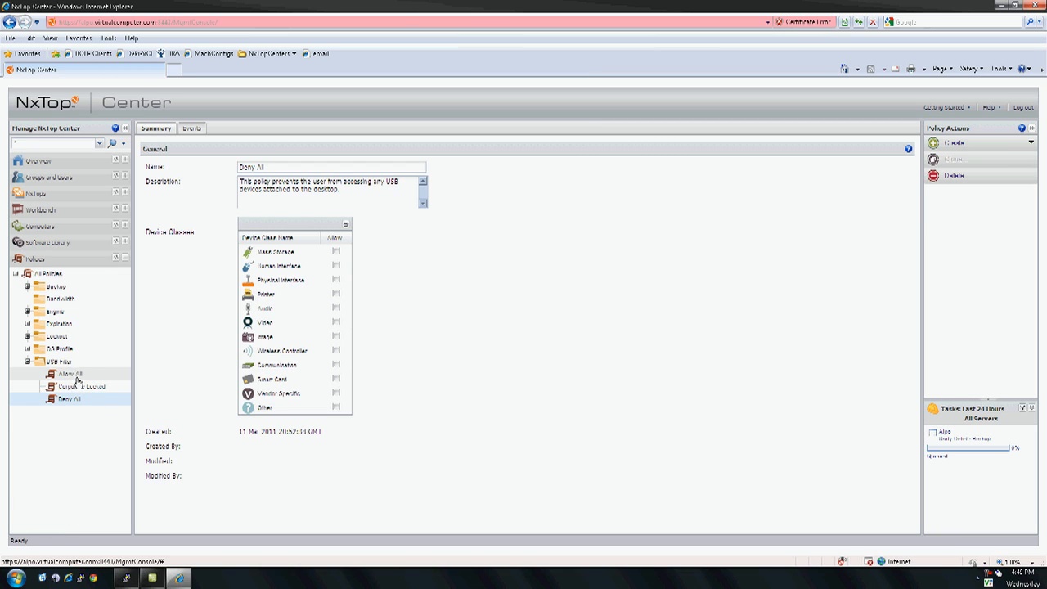
Review the Corporate Locked USB filter policy, then display the VAIO DEMO computer's summary
{"action": "left_click", "coordinate": [81, 386]}
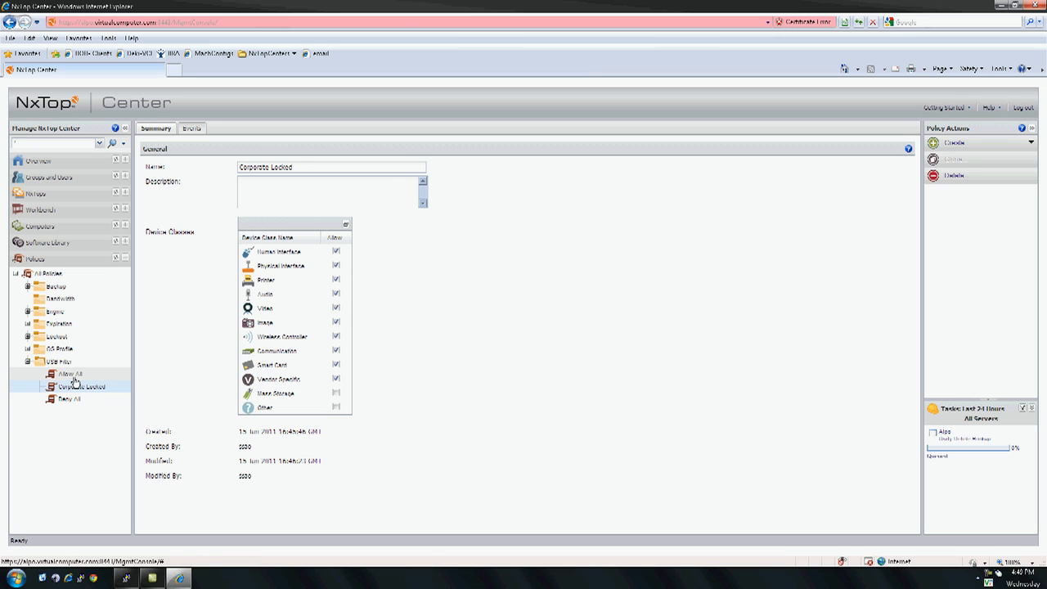
{"action": "left_click", "coordinate": [66, 373]}
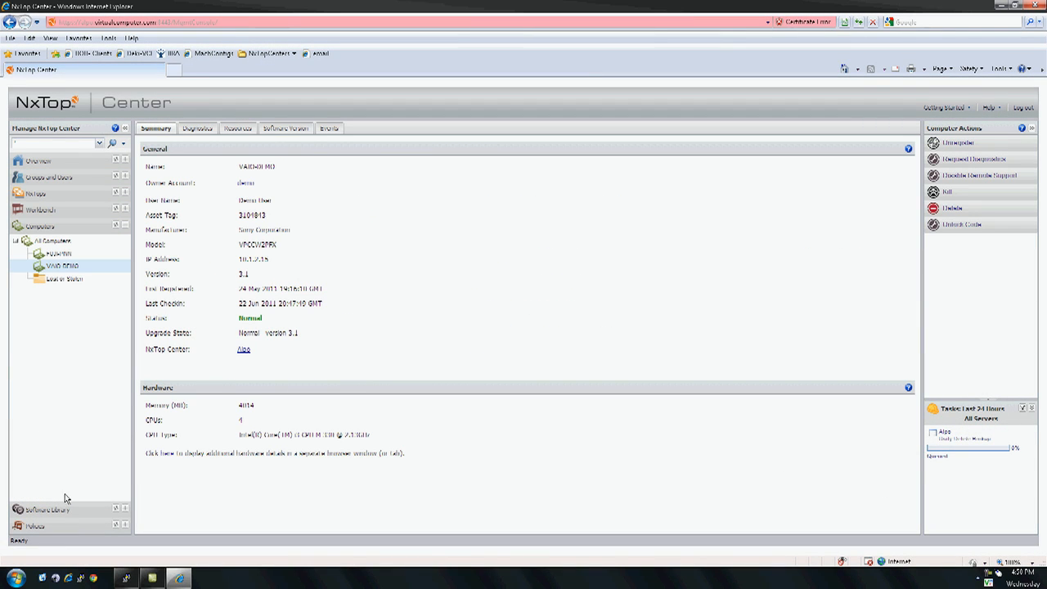
{"action": "left_click", "coordinate": [951, 192]}
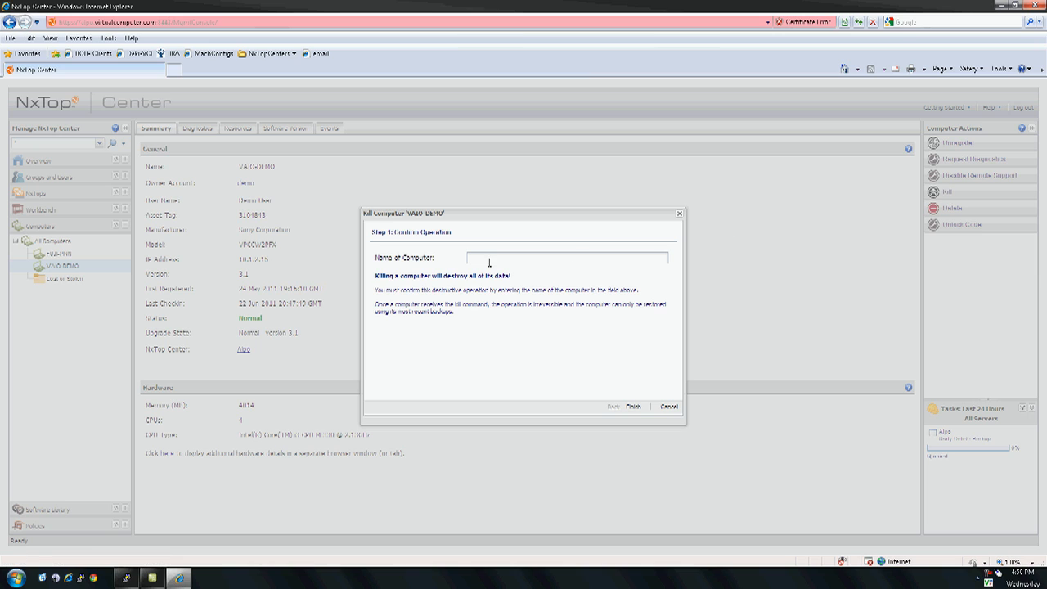
{"action": "left_click", "coordinate": [564, 257]}
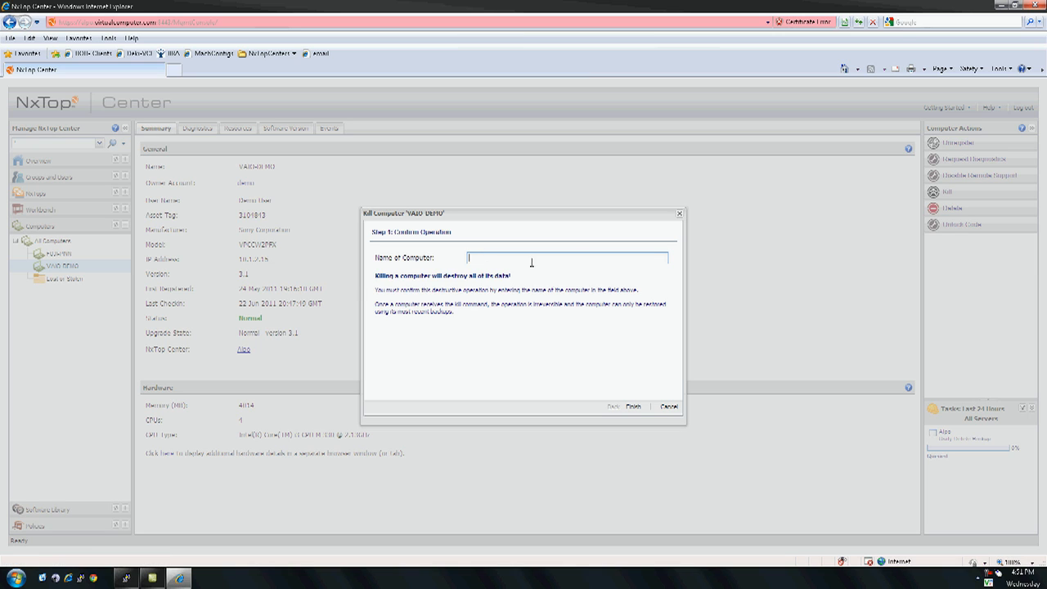
{"action": "left_click", "coordinate": [670, 406]}
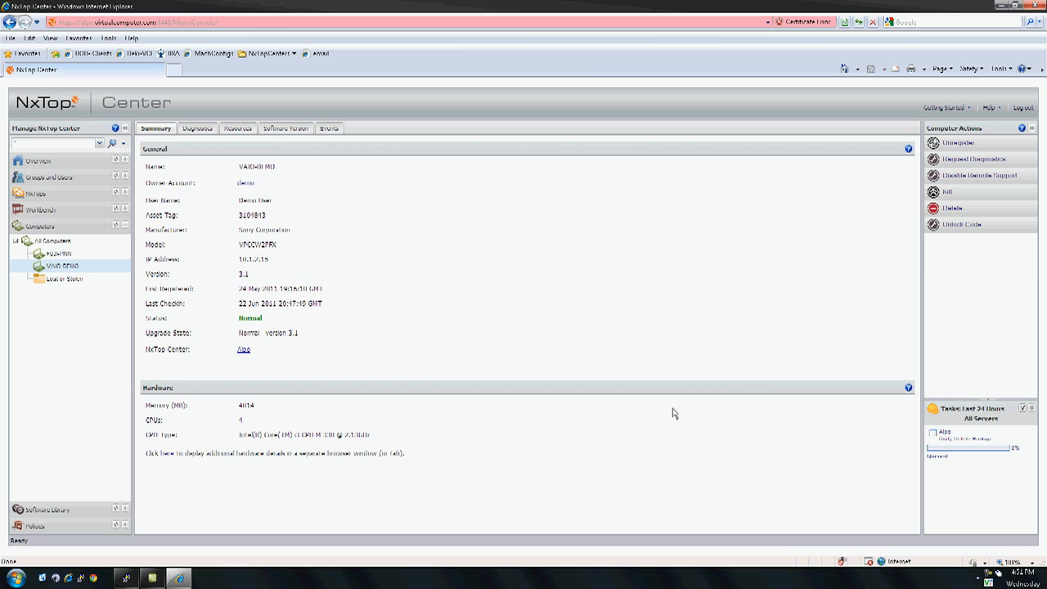
{"action": "mouse_move", "coordinate": [863, 333]}
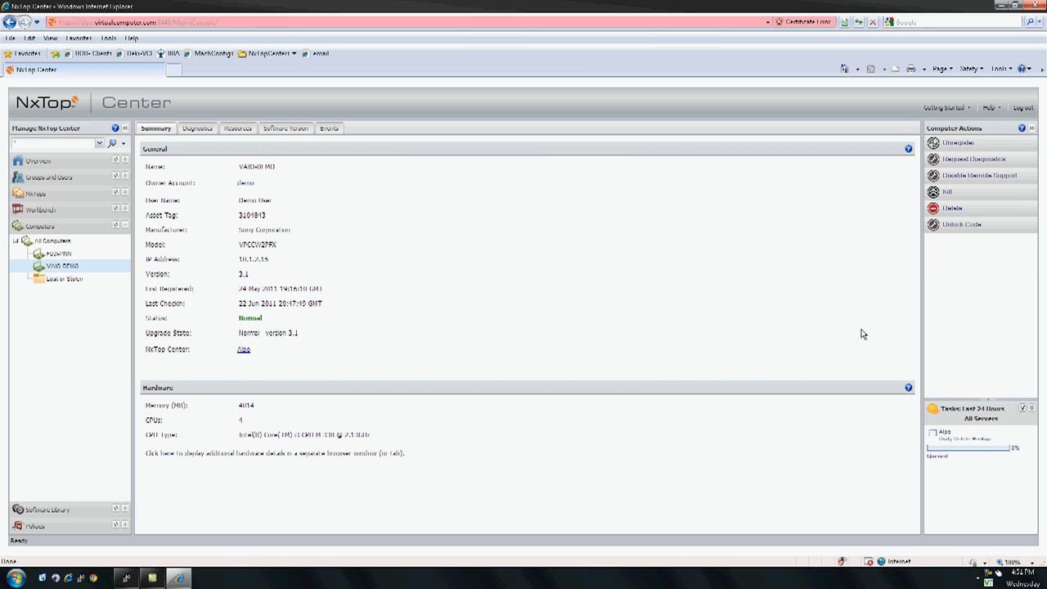